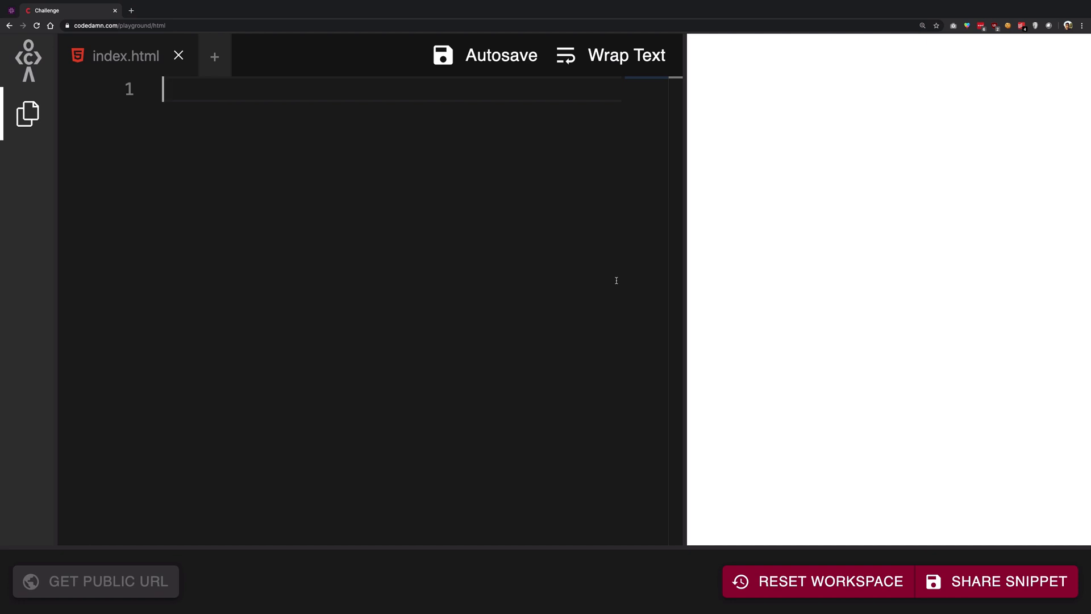
Step: Type the comment '// 1.' on line 1 of index.html
text(// 1.)
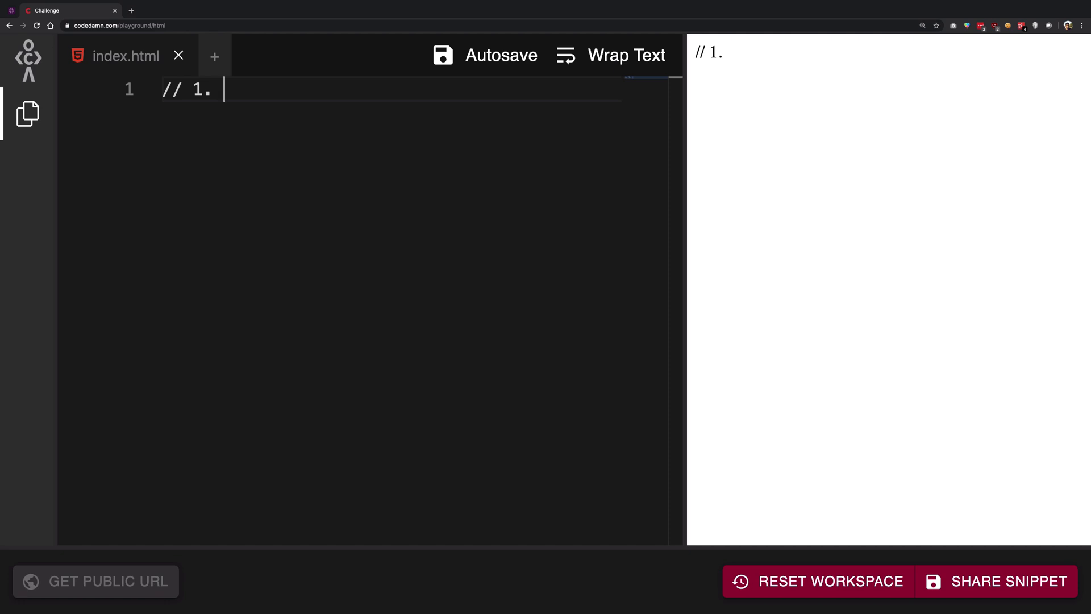
Step: Extend line 1 to '// 1. codedamn' and start line 2 with '// 2.'
text(codedamn)
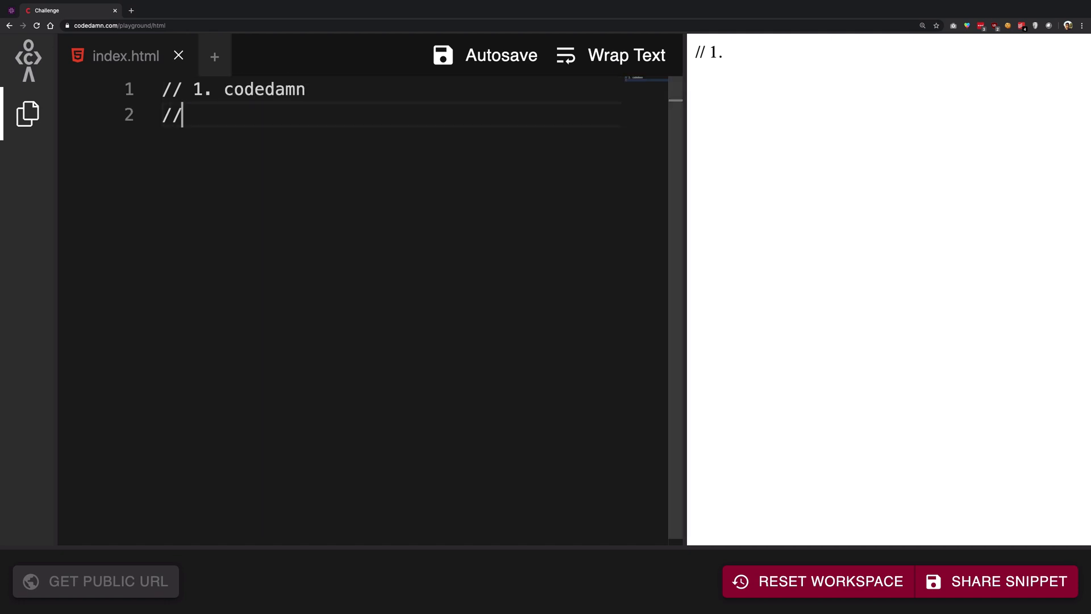
text(2.)
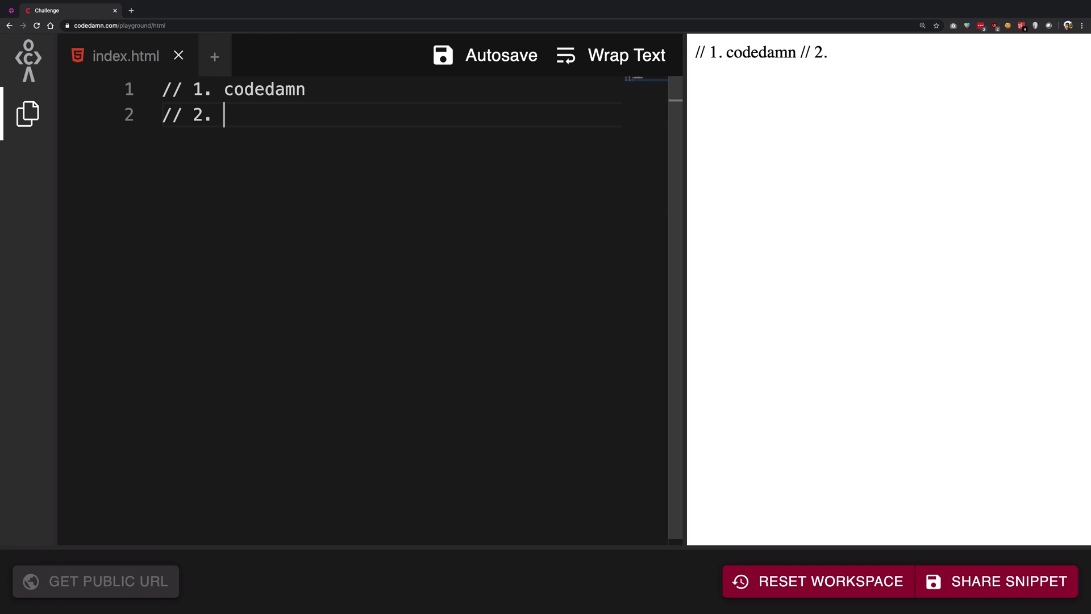
Step: Complete line 2 as '// 2. video quality', deleting the stray trailing slash
text(video qualit)
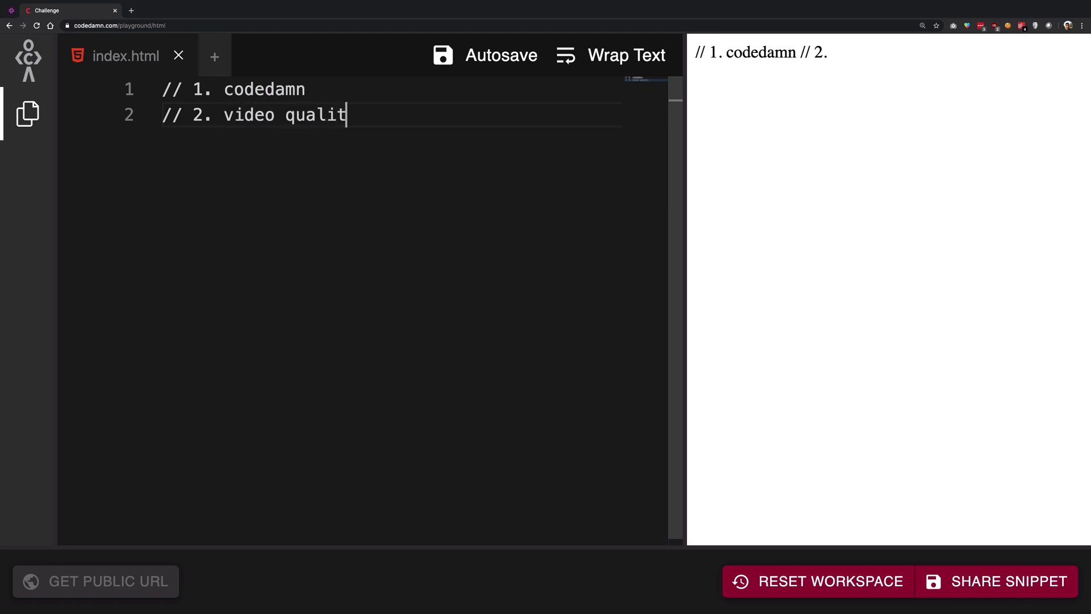
text(y/)
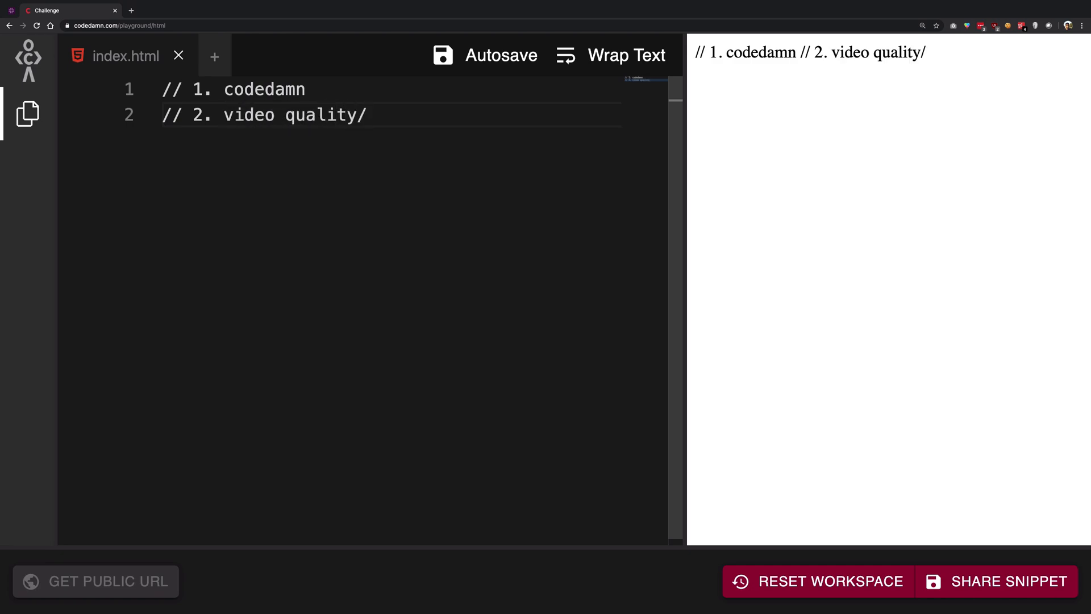
key(Backspace)
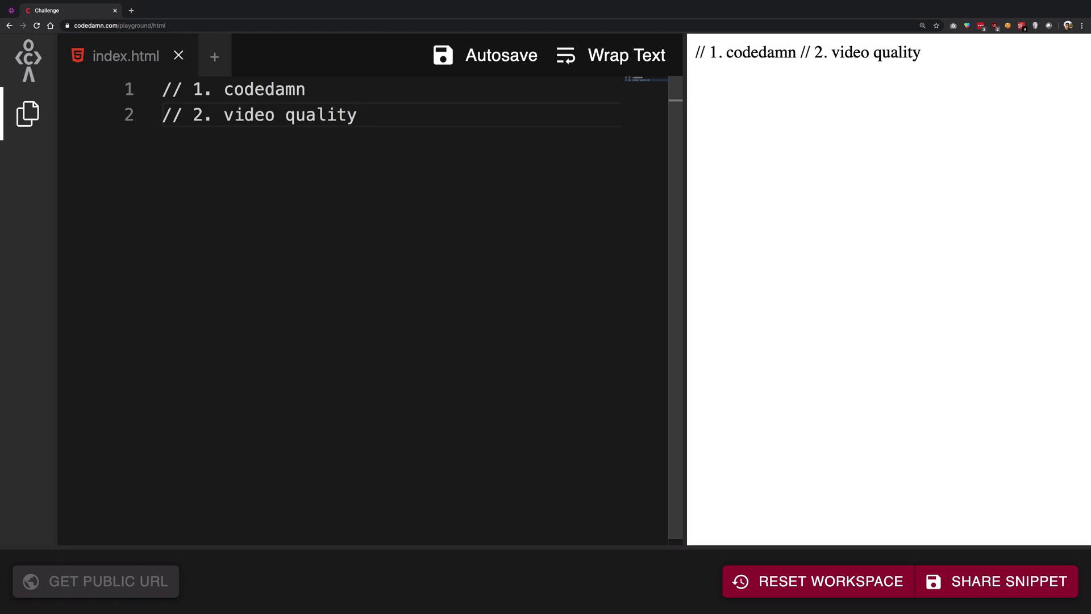